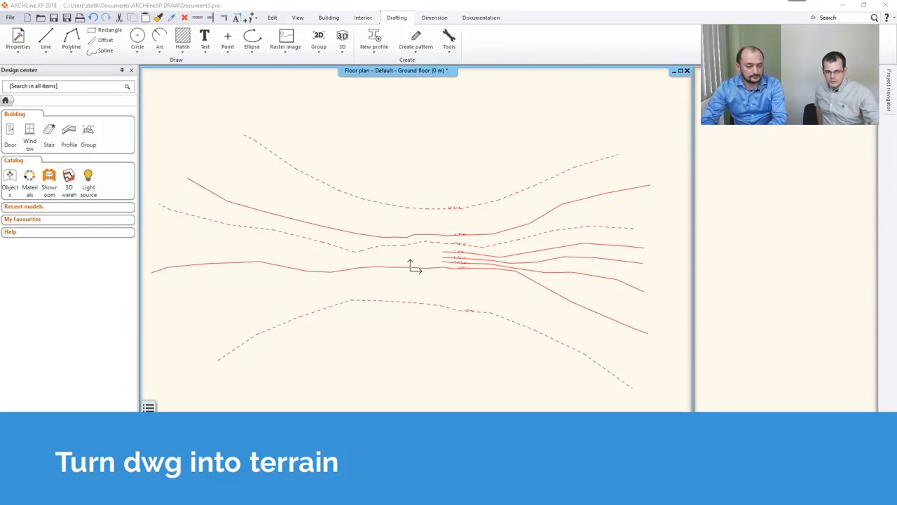
mouse_move(477, 254)
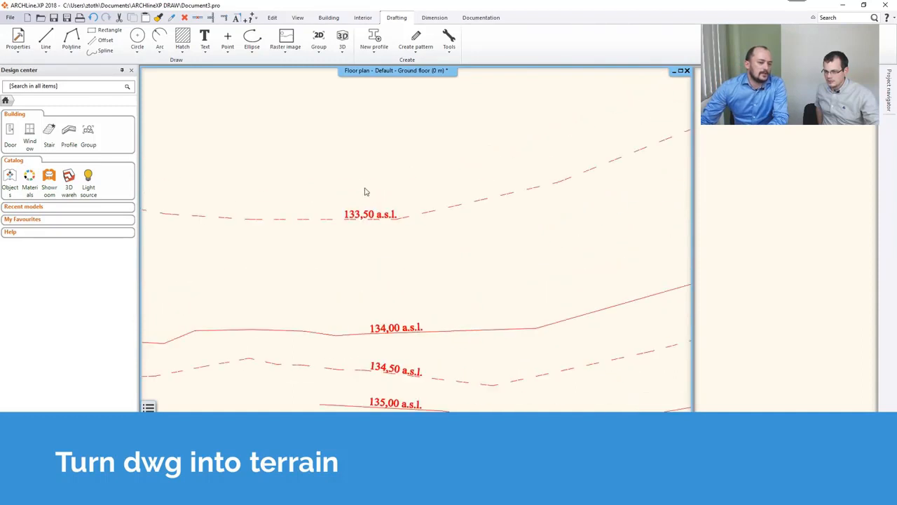
mouse_move(324, 235)
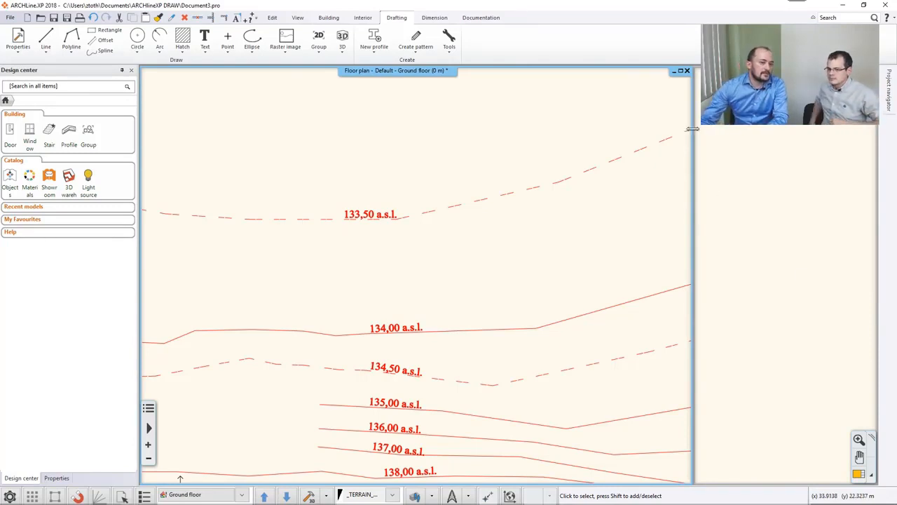
From the Building tools, start a Normal terrain defined by level lines
click(328, 17)
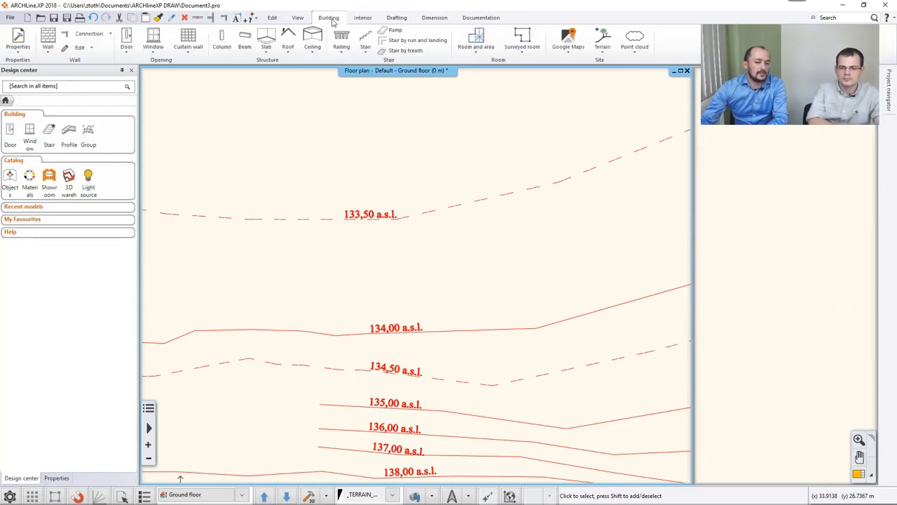
click(603, 38)
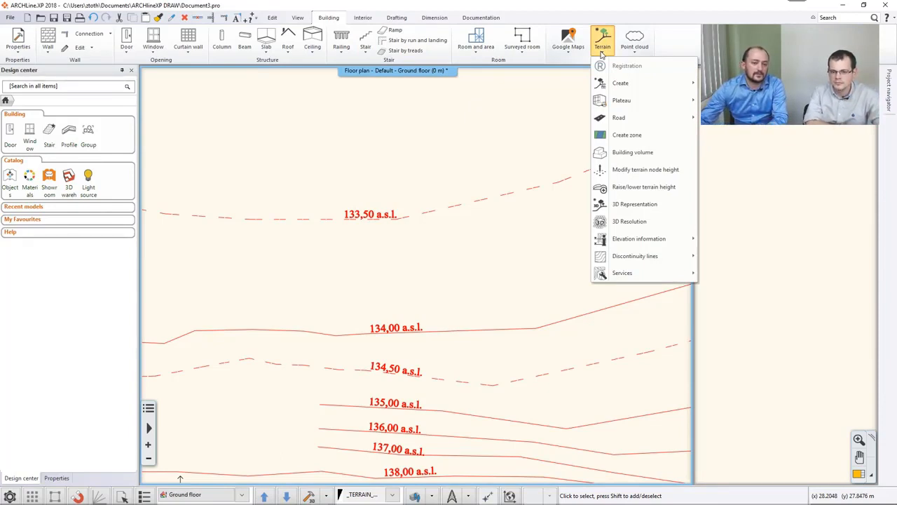
mouse_move(620, 82)
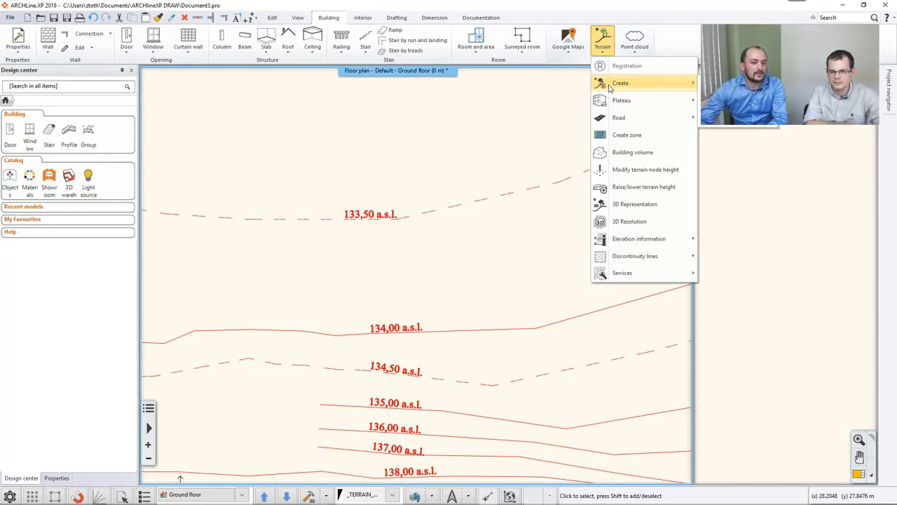
mouse_move(620, 82)
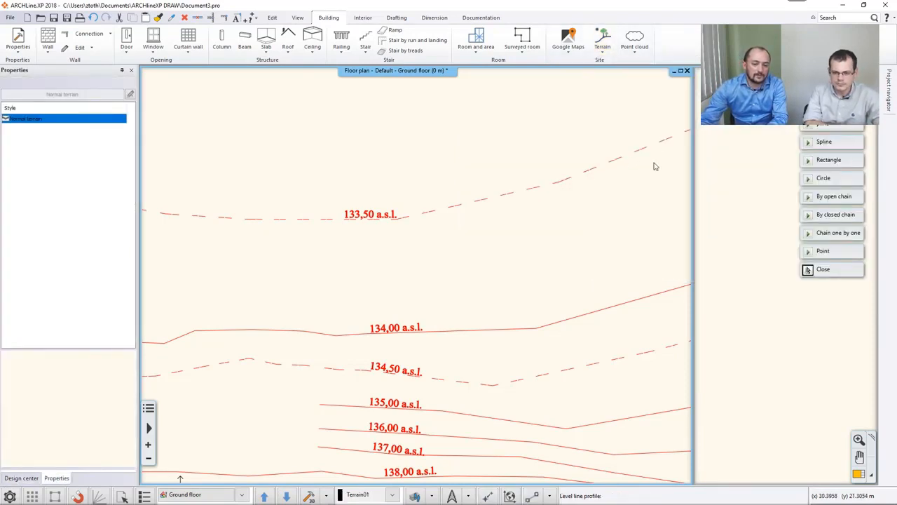
mouse_move(834, 197)
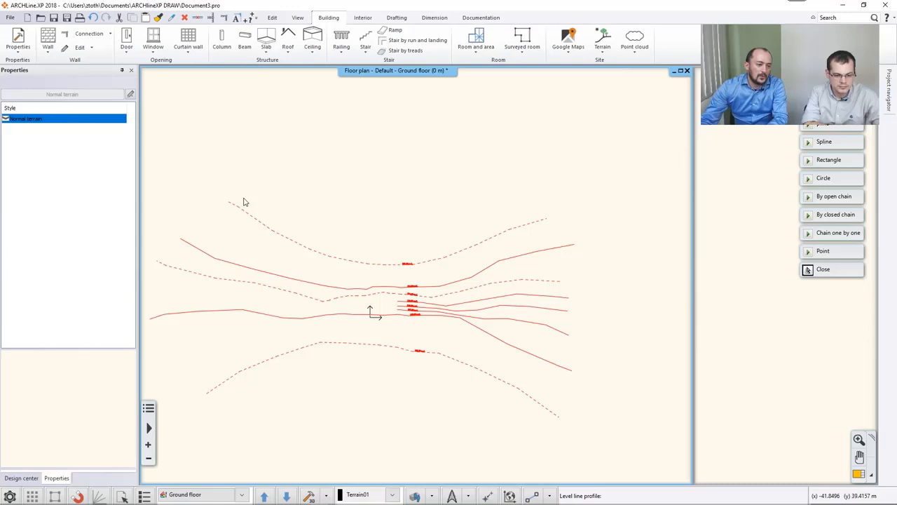
mouse_move(313, 254)
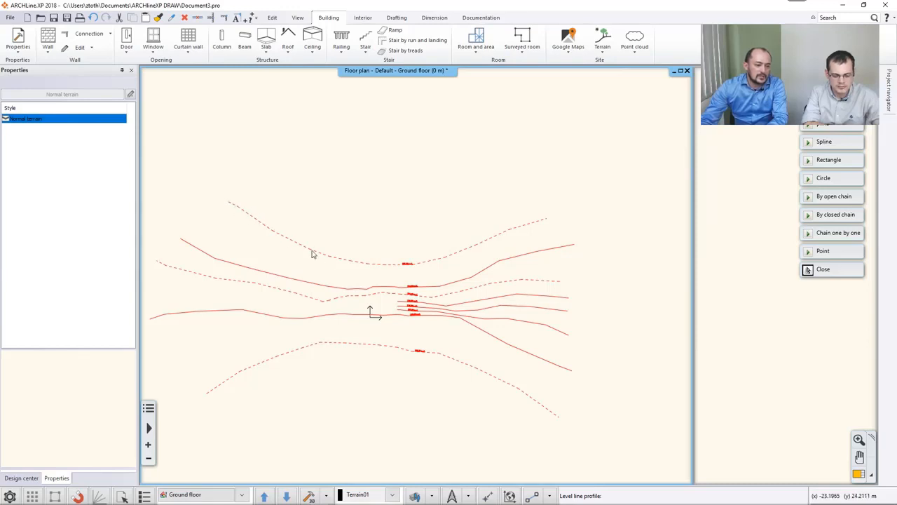
mouse_move(429, 230)
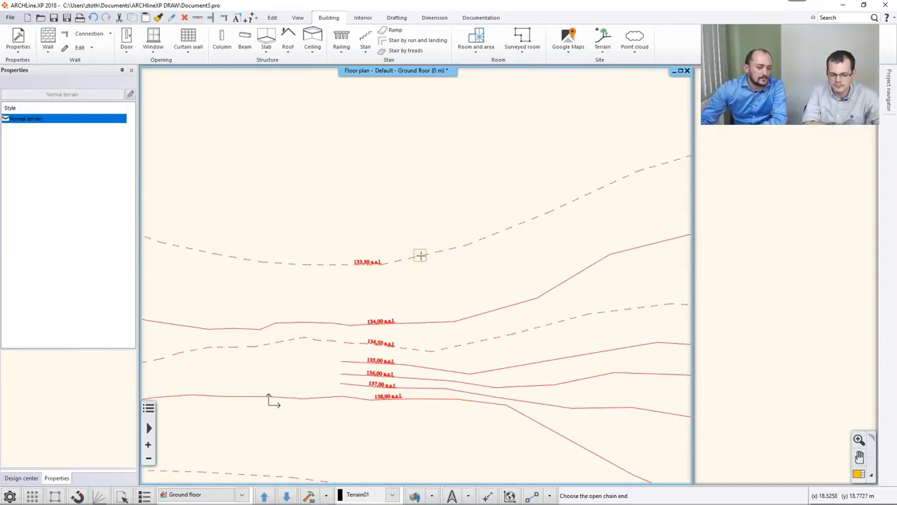
Assign the 133,50 contour line a level-line height of 133.5 m
click(419, 256)
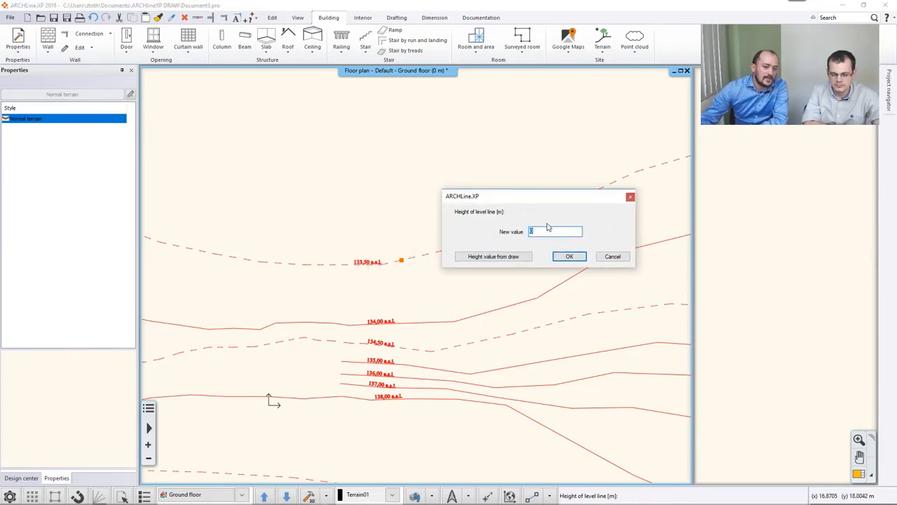
text(133.5)
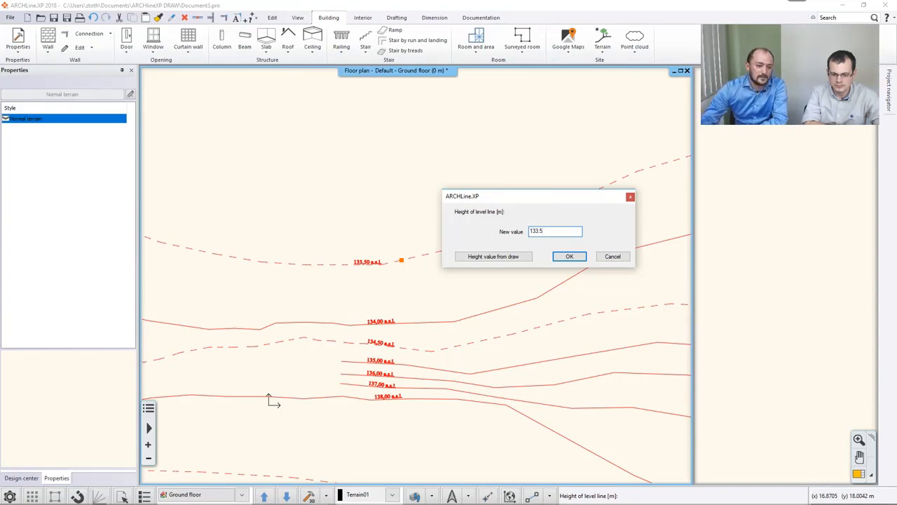
click(569, 256)
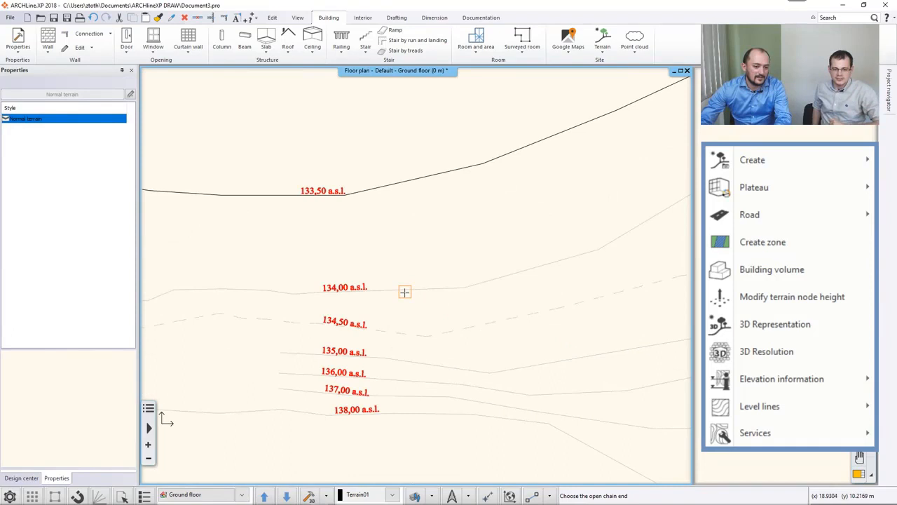
Assign level-line heights to the 134,00, 134,50 and 135,00 contour lines
click(404, 291)
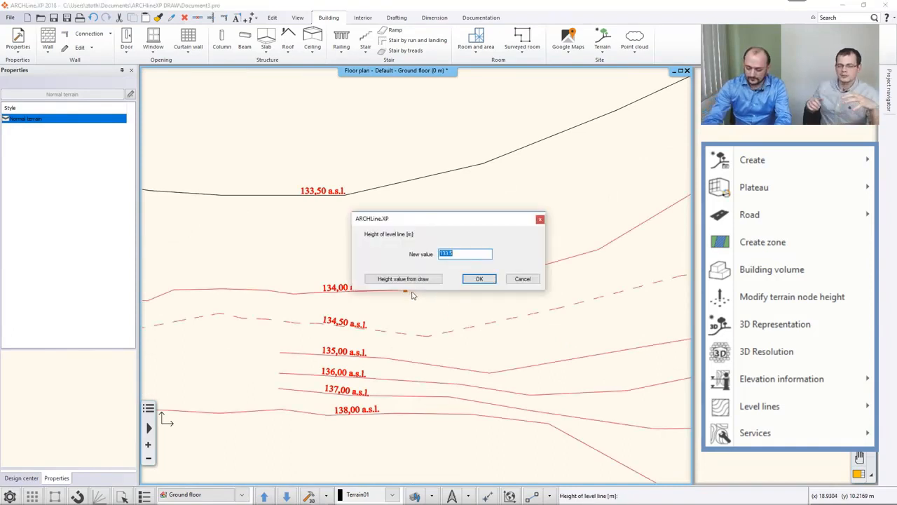
text(134)
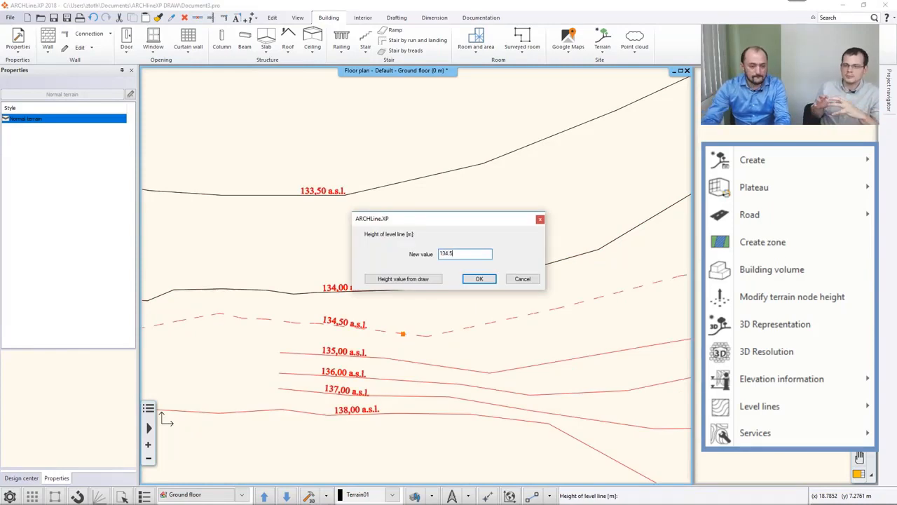
click(478, 278)
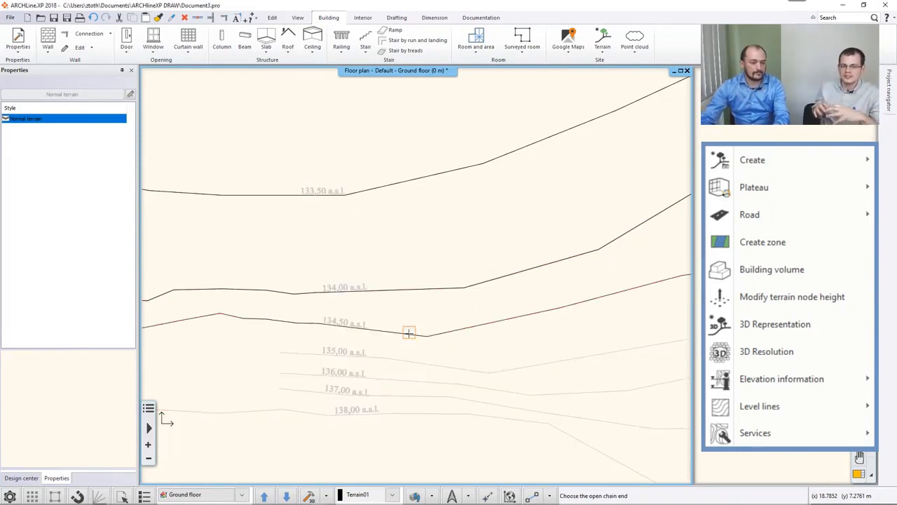
click(409, 332)
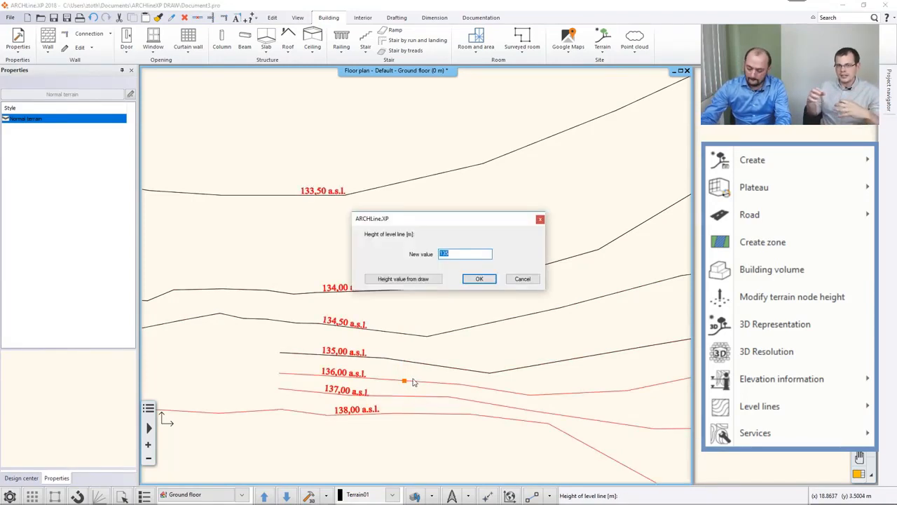
click(479, 278)
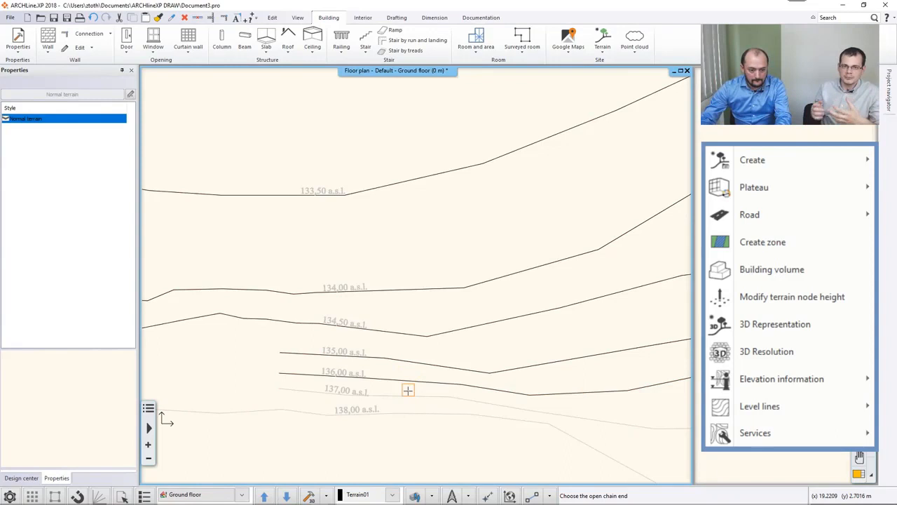
Give the 137,00, 138,00 and 138,50 contours heights 137, 138 and 138.5
click(408, 391)
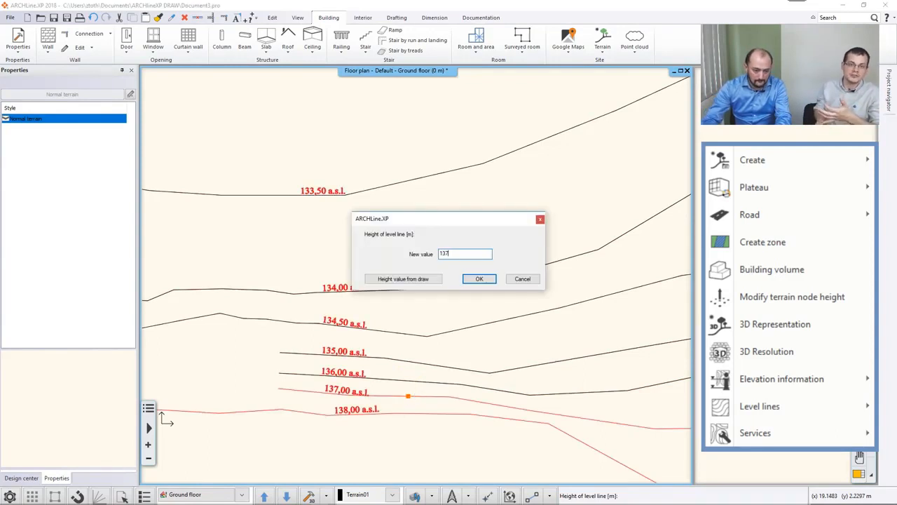
click(479, 278)
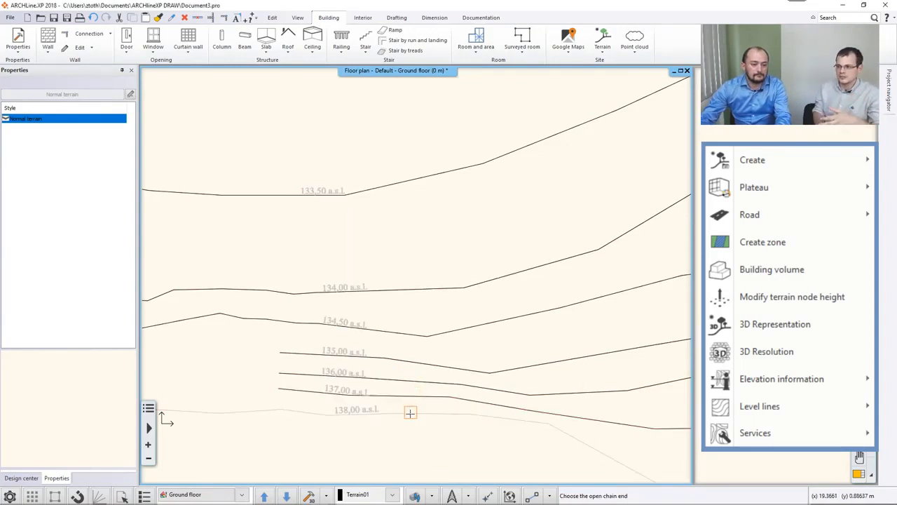
click(410, 412)
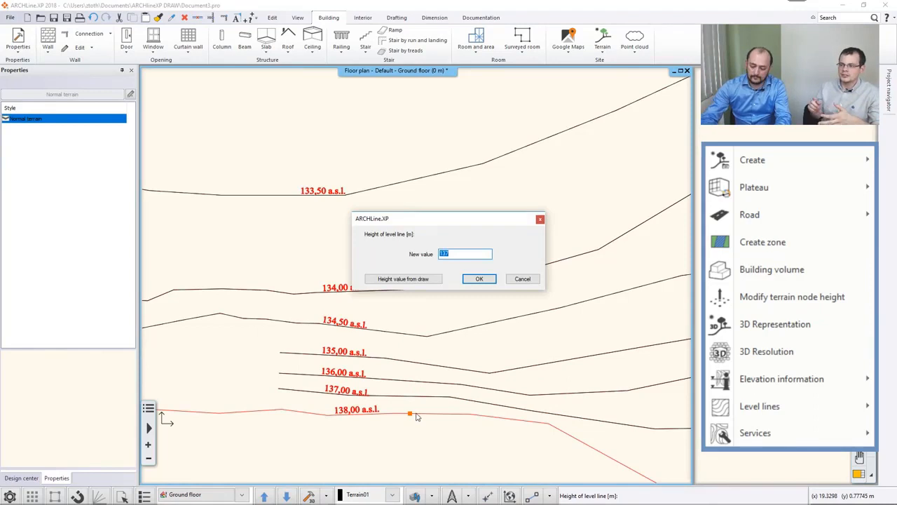
text(138)
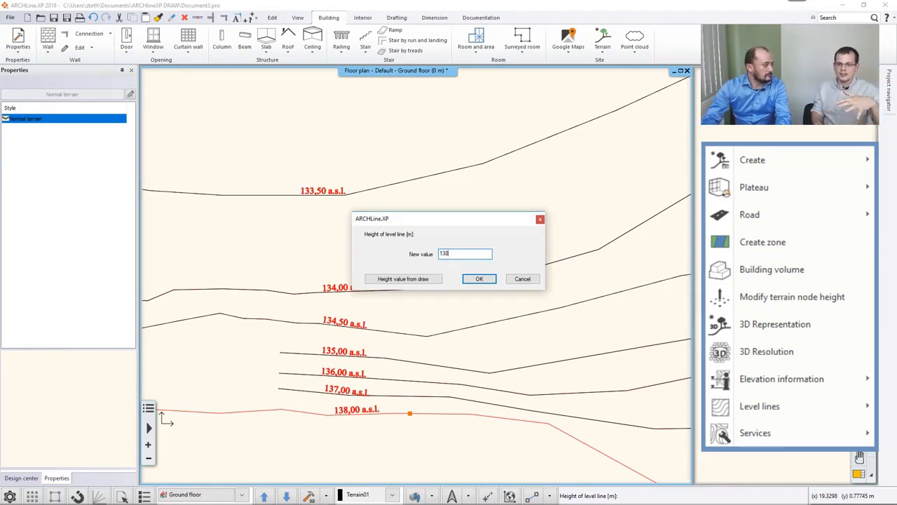
click(479, 279)
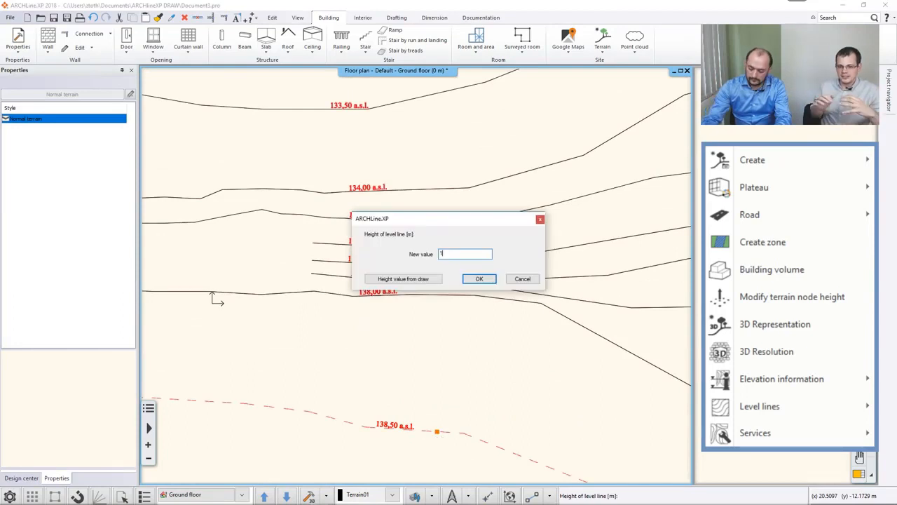
text(138,5)
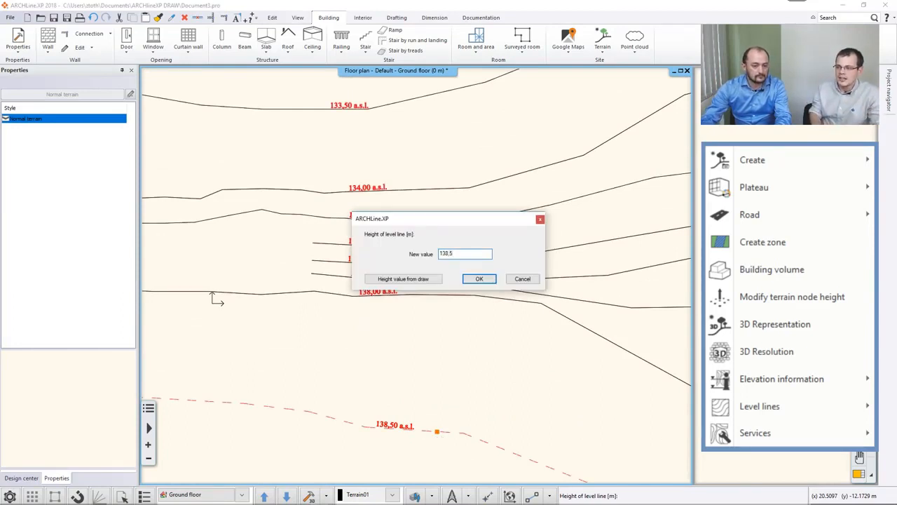
click(478, 278)
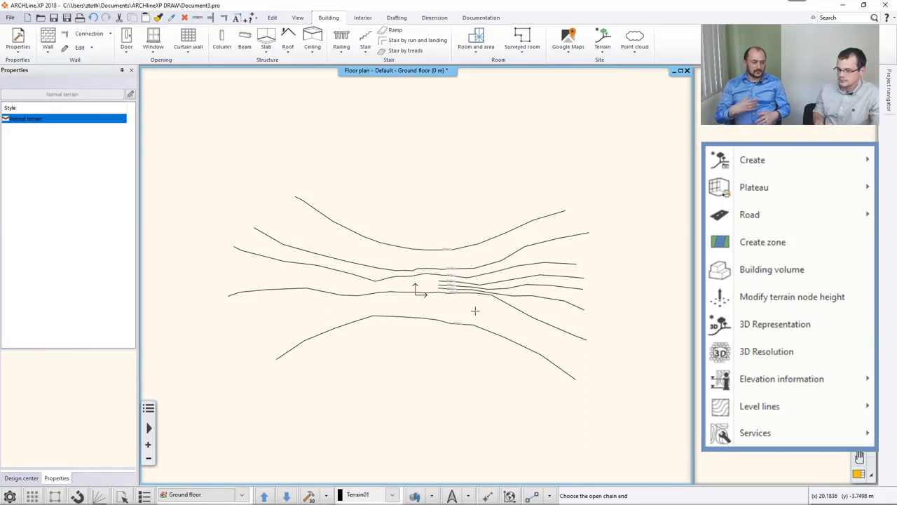
mouse_move(521, 340)
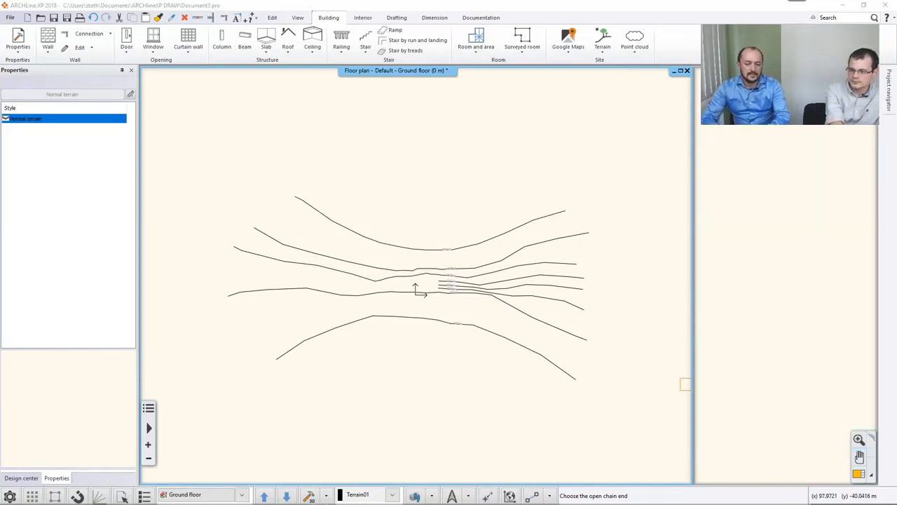
mouse_move(673, 331)
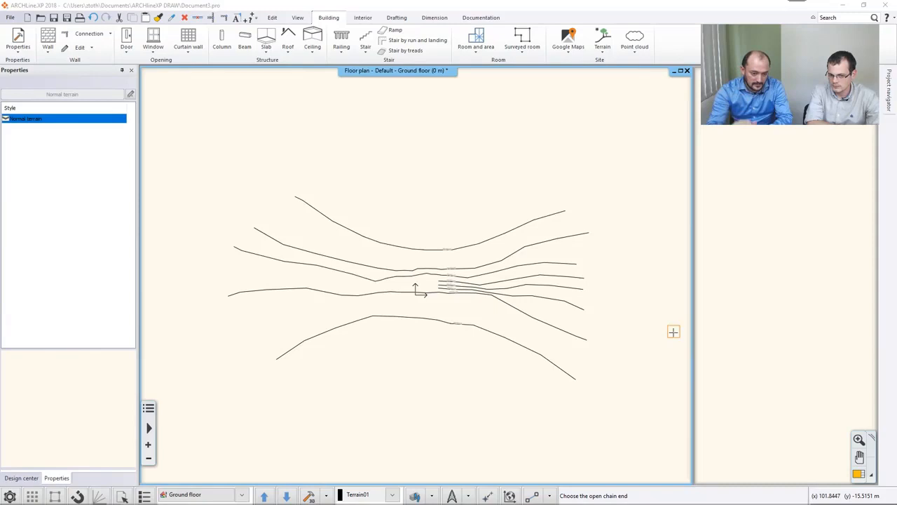
mouse_move(796, 286)
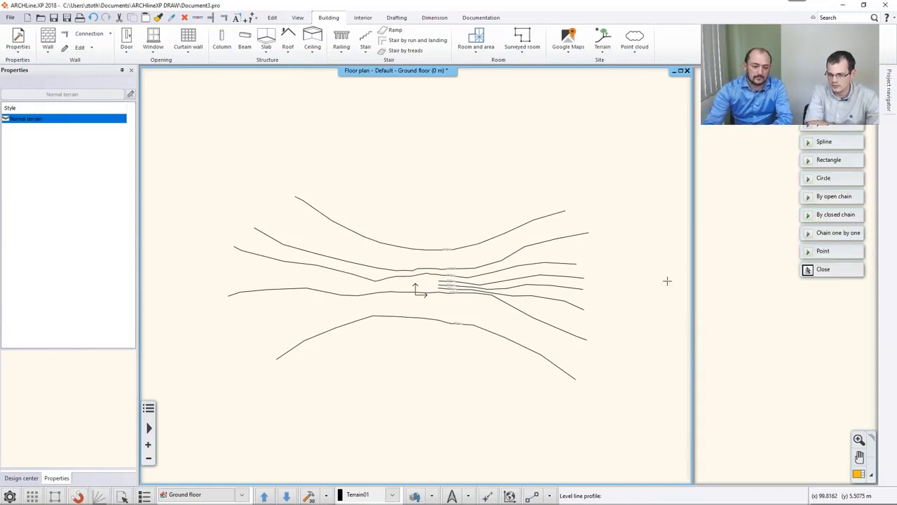
mouse_move(620, 278)
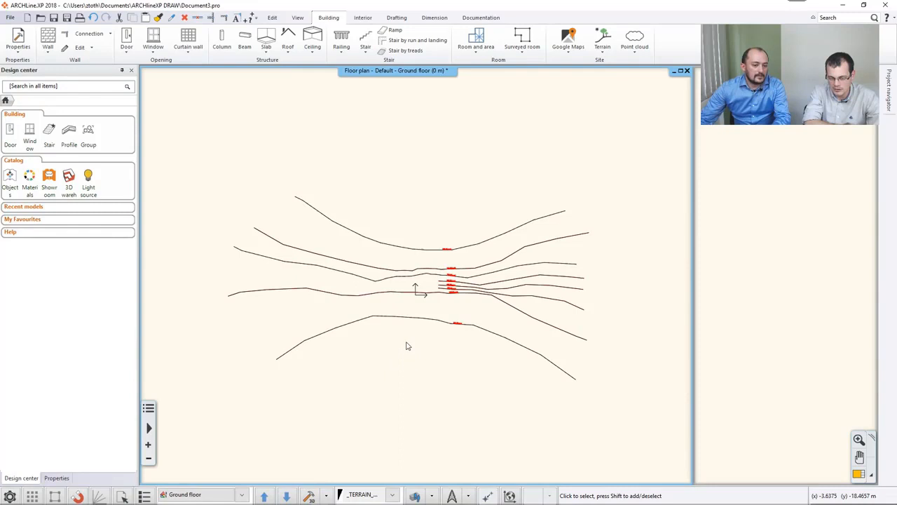
mouse_move(416, 468)
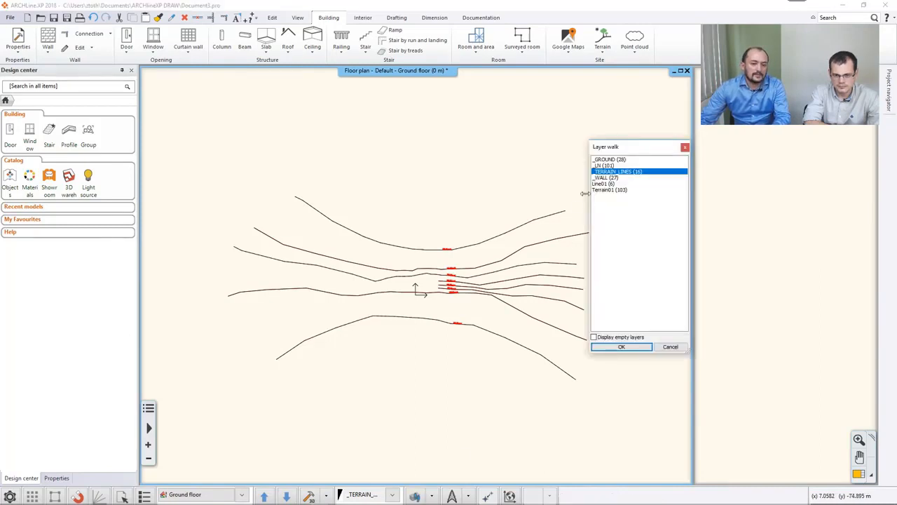
In Layer walk, select all layers instead of only Terrain01 and display them
click(608, 189)
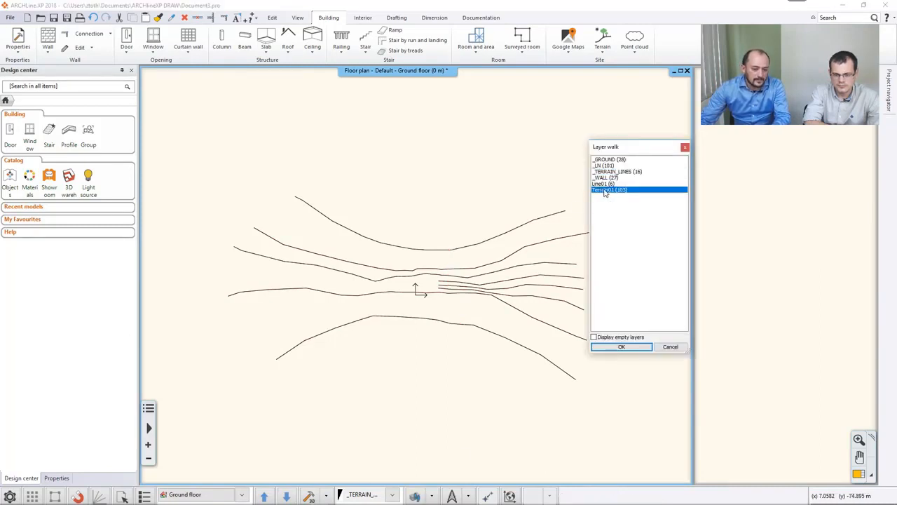
click(609, 159)
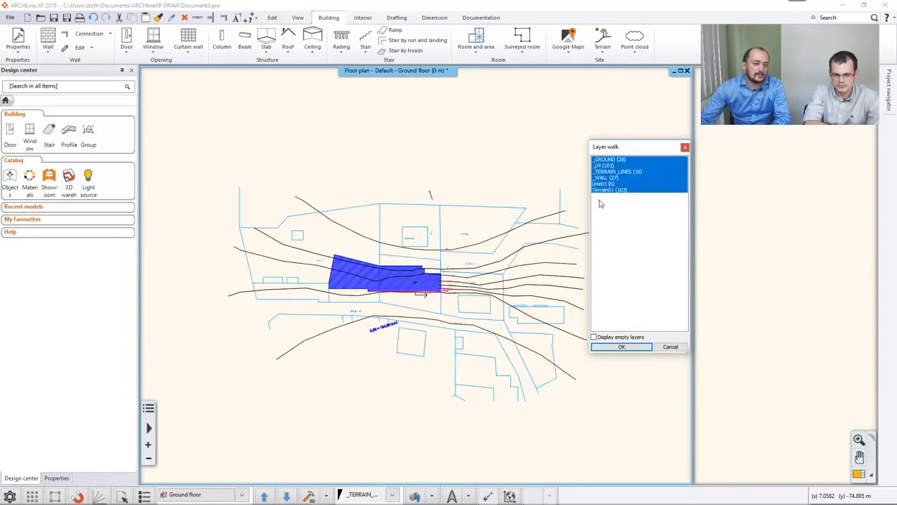
click(621, 346)
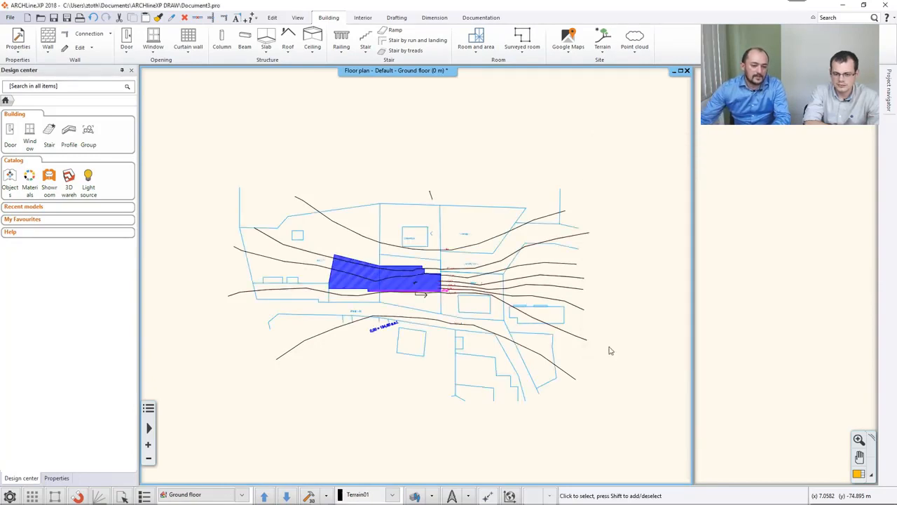